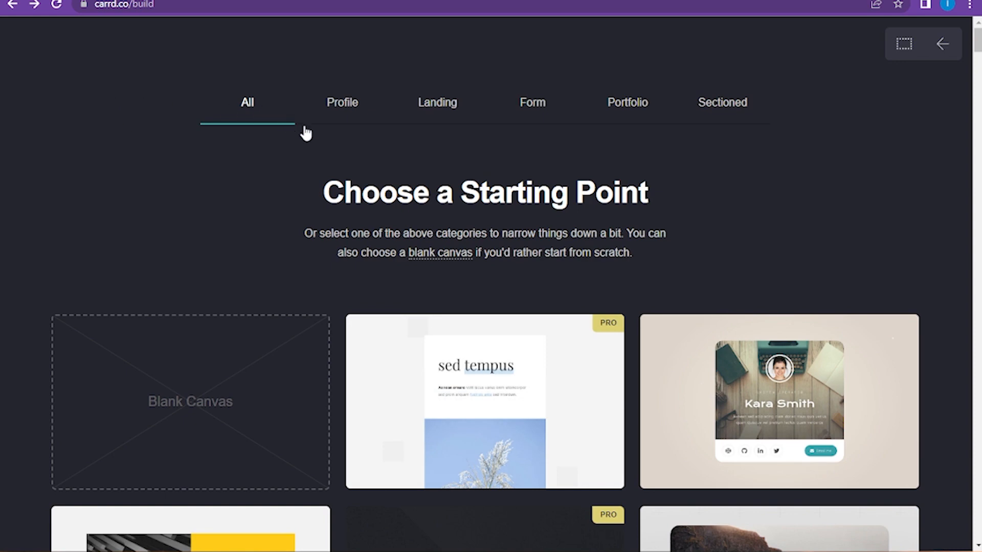
pyautogui.moveTo(551, 158)
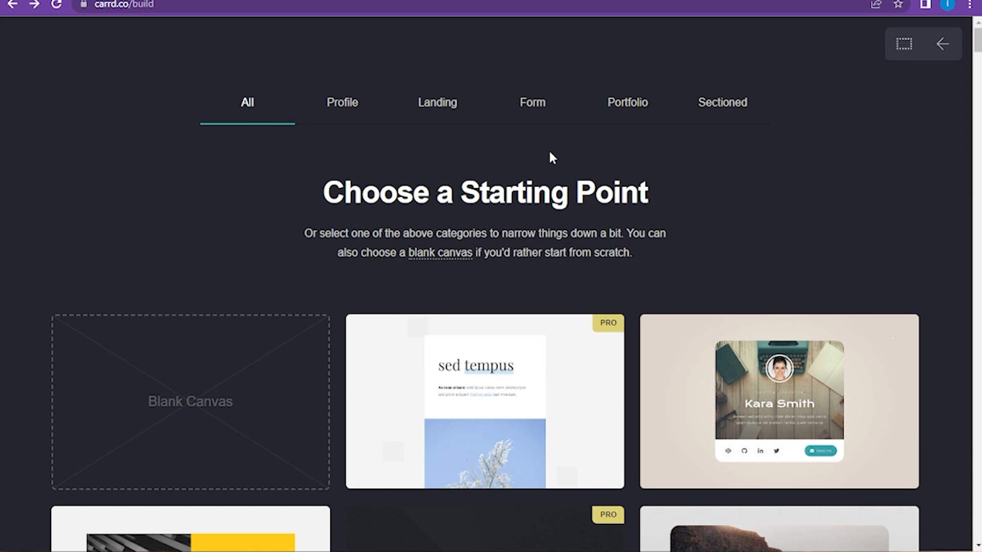
# Step: Start a site from the sed tempus template and add an Audio element
pyautogui.click(483, 401)
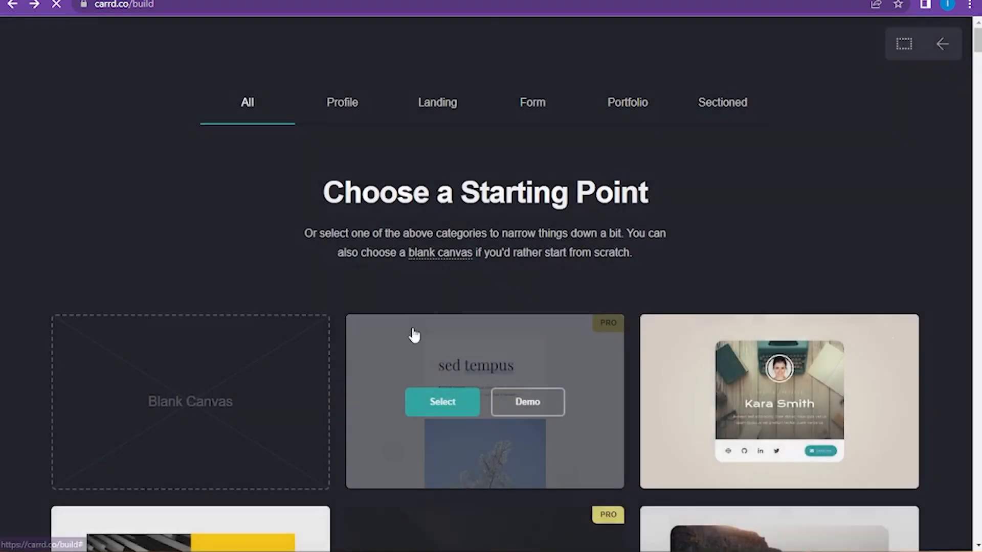
pyautogui.click(442, 402)
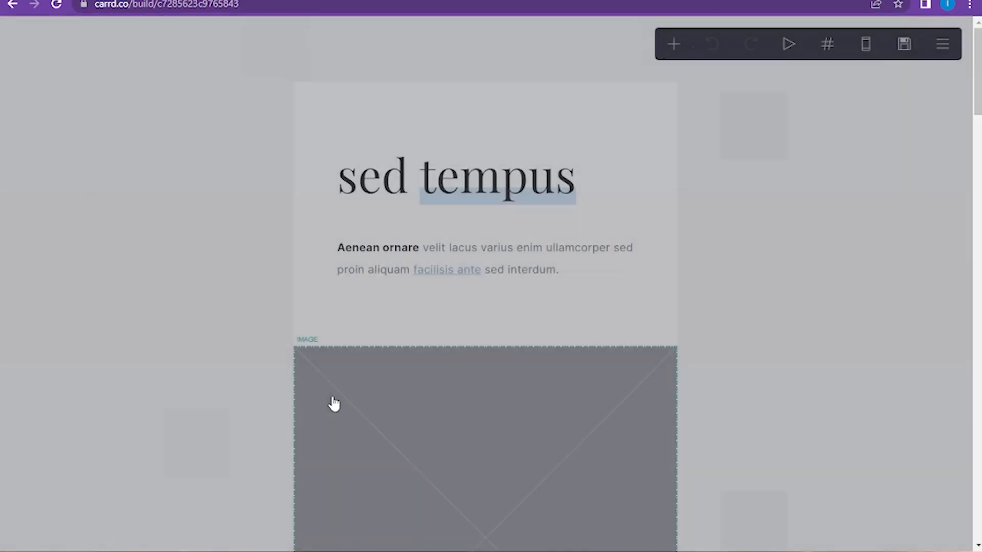
pyautogui.click(674, 44)
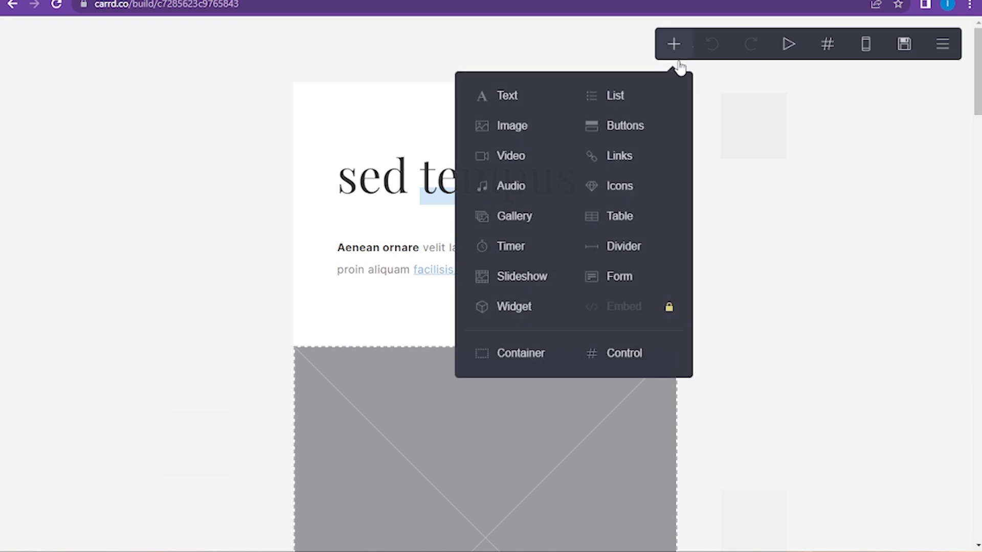
pyautogui.click(510, 185)
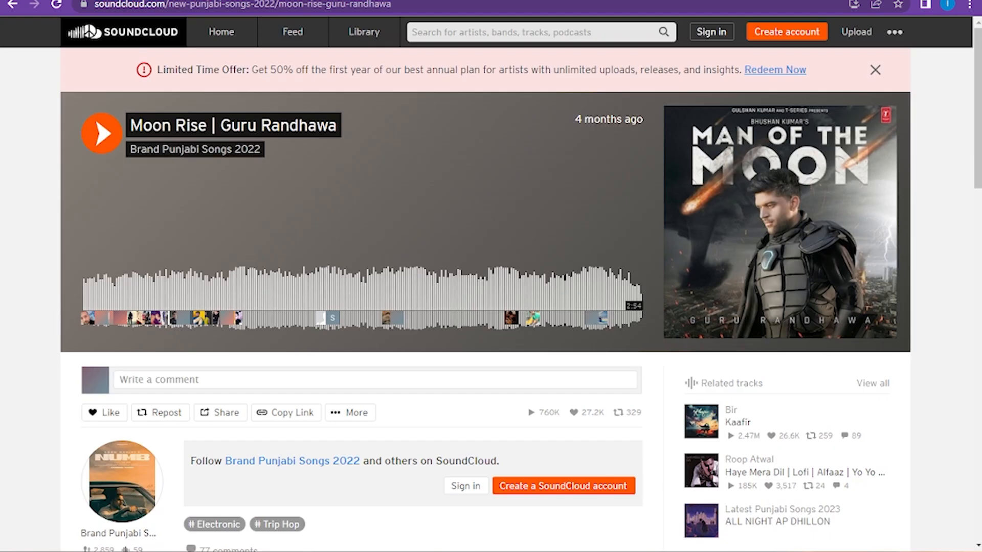
pyautogui.moveTo(306, 116)
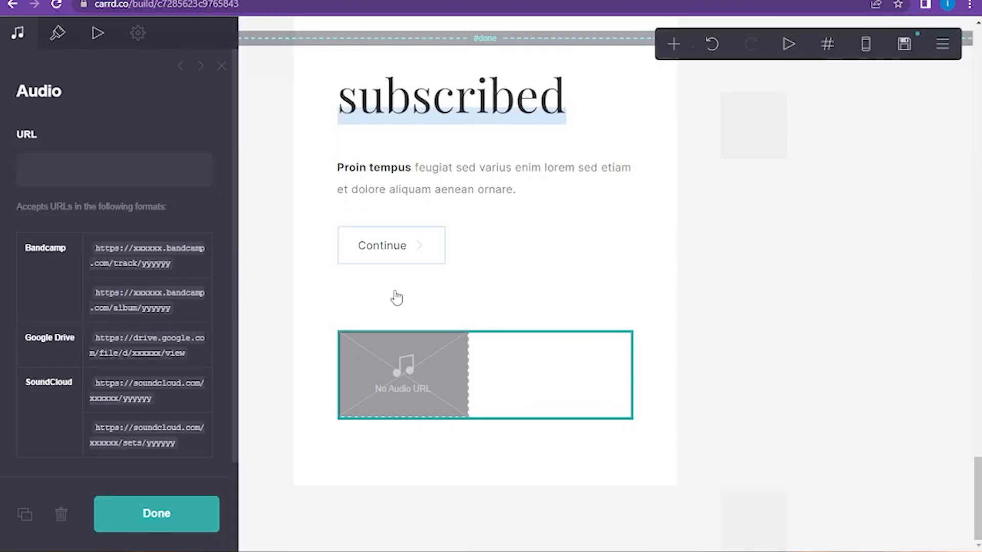
# Step: Set the audio element's URL to the Moon Rise SoundCloud track and close its settings
pyautogui.click(156, 513)
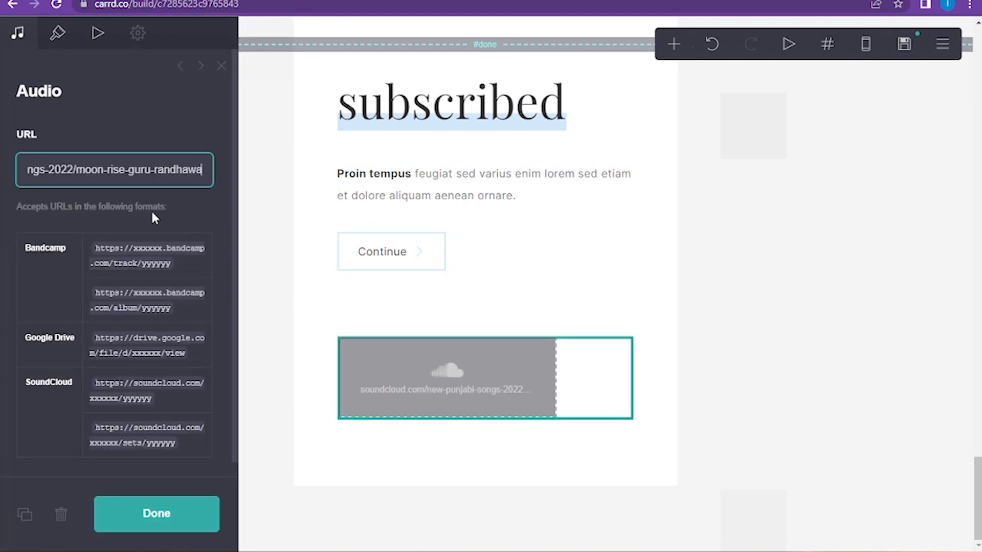
pyautogui.moveTo(128, 506)
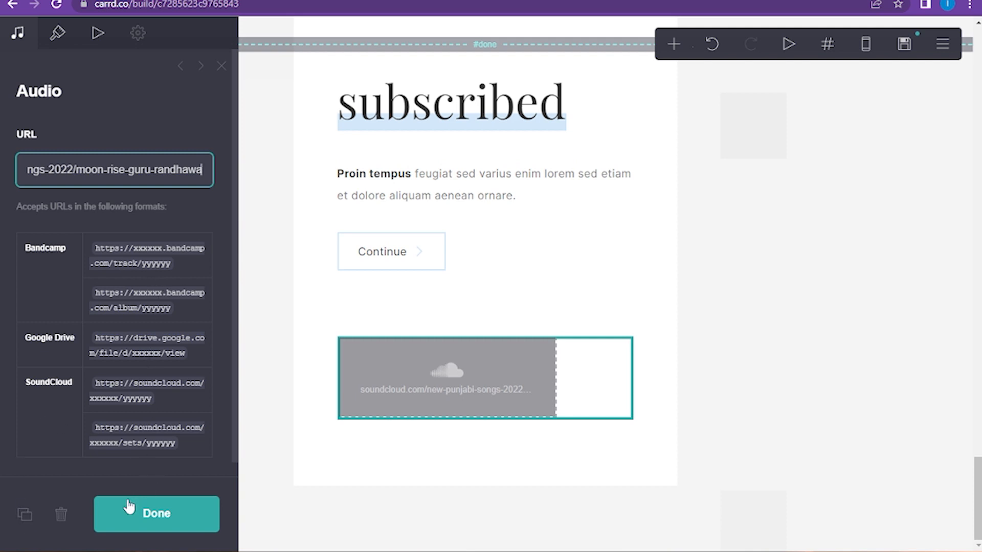
pyautogui.click(156, 513)
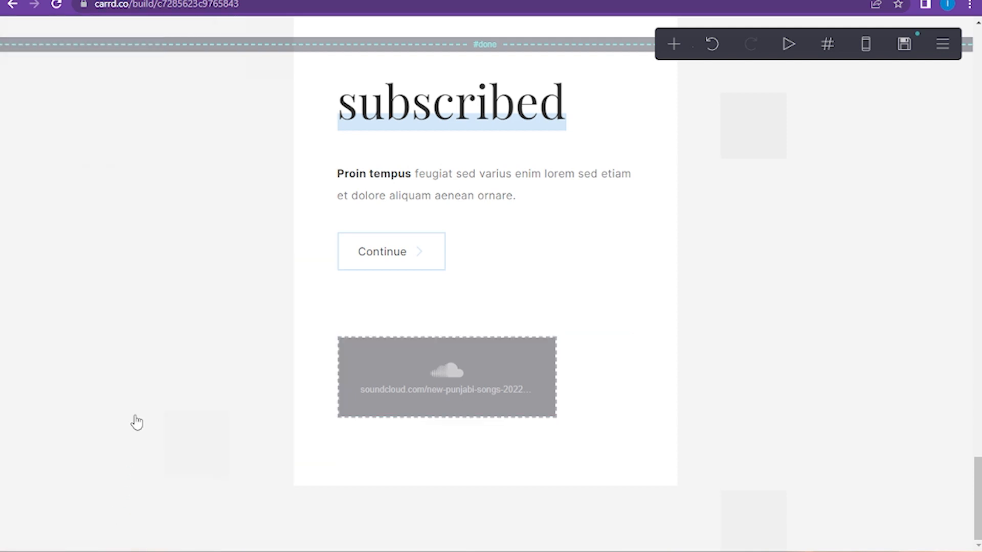
# Step: Add a second button with an envelope icon and #C49D9D label colour beside Continue
pyautogui.click(391, 251)
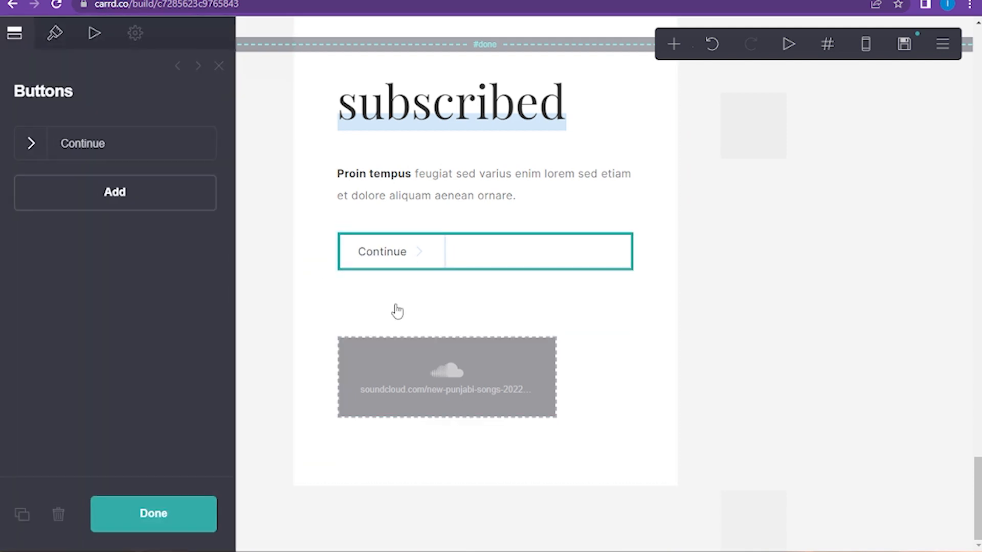
pyautogui.click(114, 192)
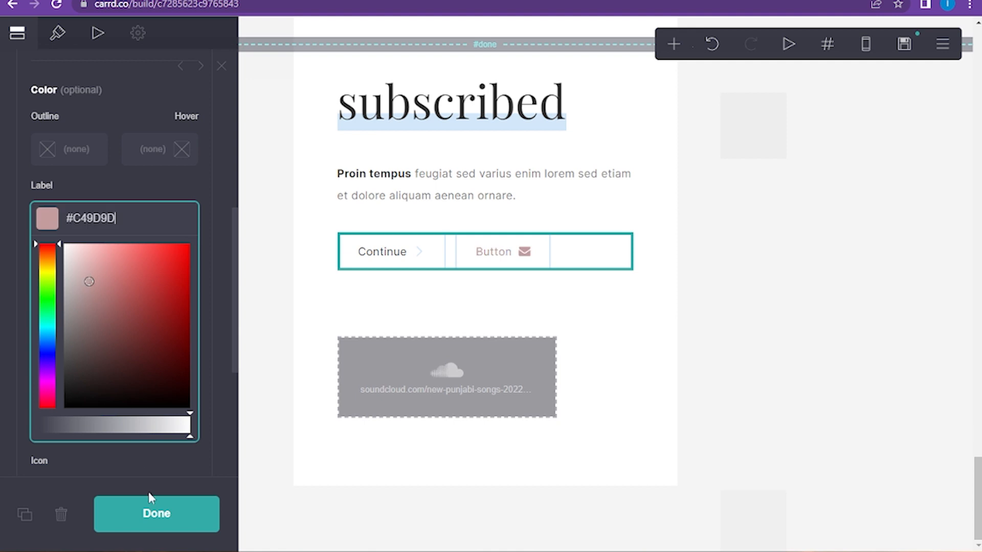
pyautogui.click(156, 514)
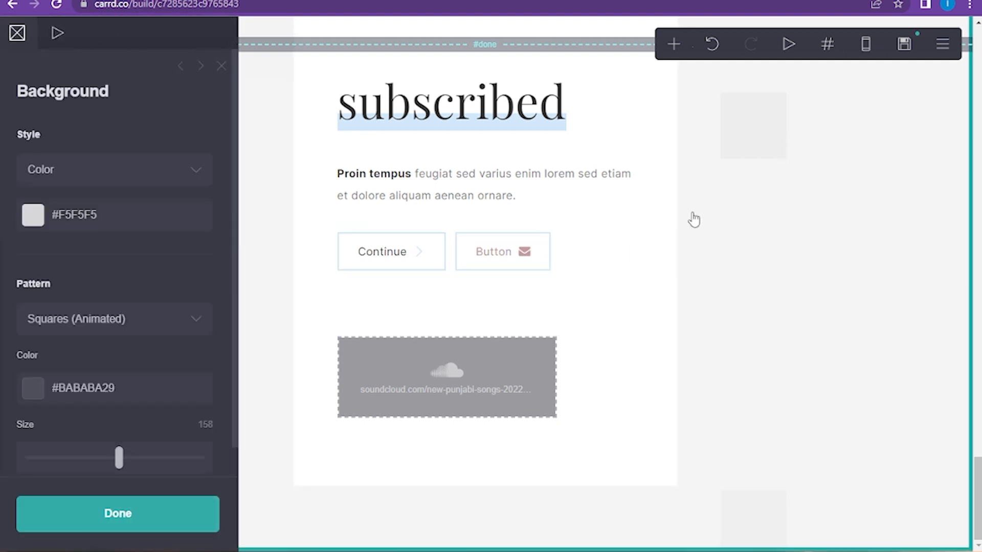
# Step: Drag the background Pattern Size slider to 256, then back to 137
pyautogui.moveTo(119, 458); pyautogui.dragTo(172, 458)
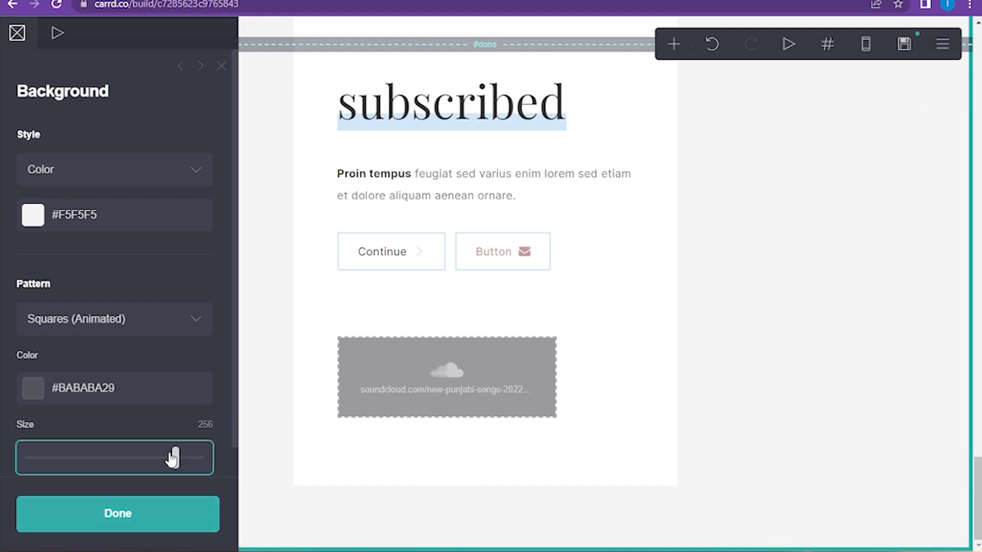
pyautogui.moveTo(173, 458); pyautogui.dragTo(106, 458)
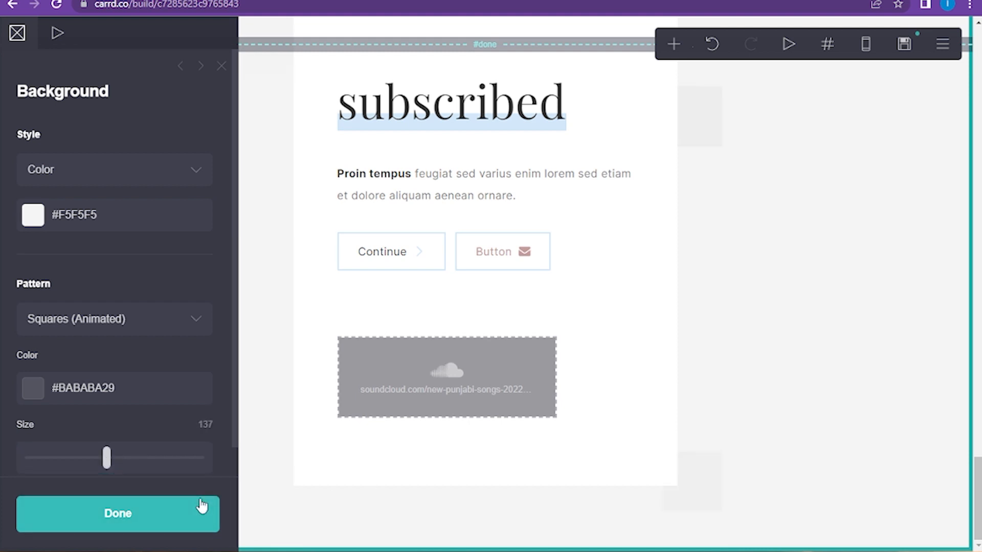